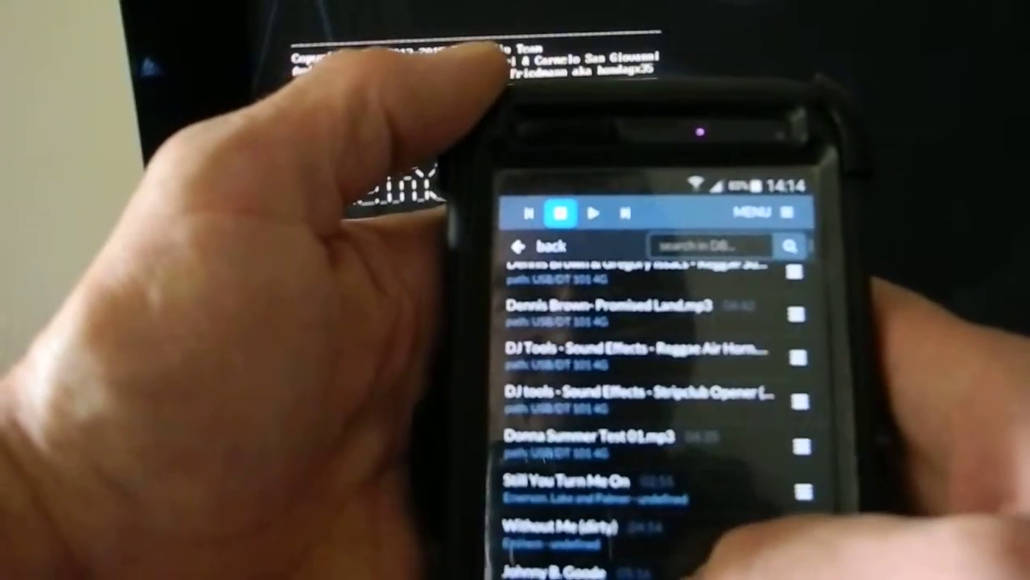
scroll(down, 3)
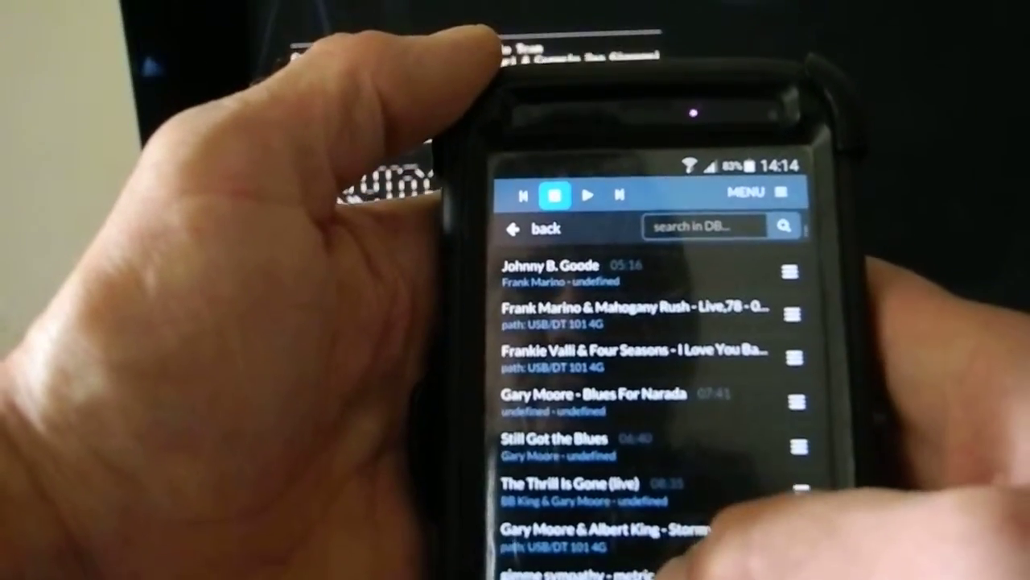